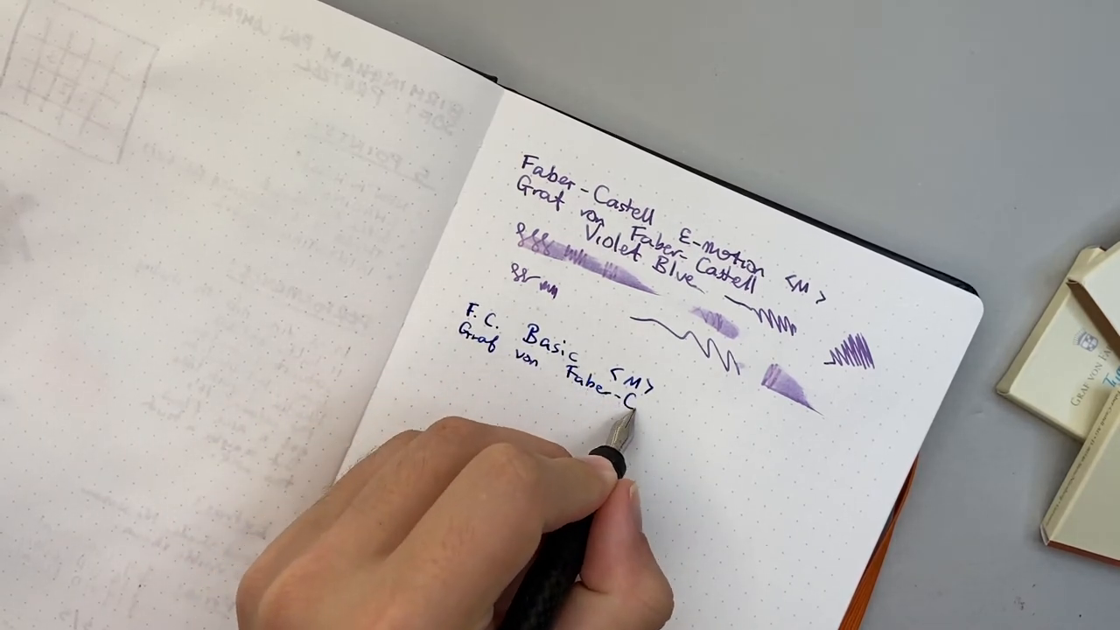
{"action": "type", "text": "Castell"}
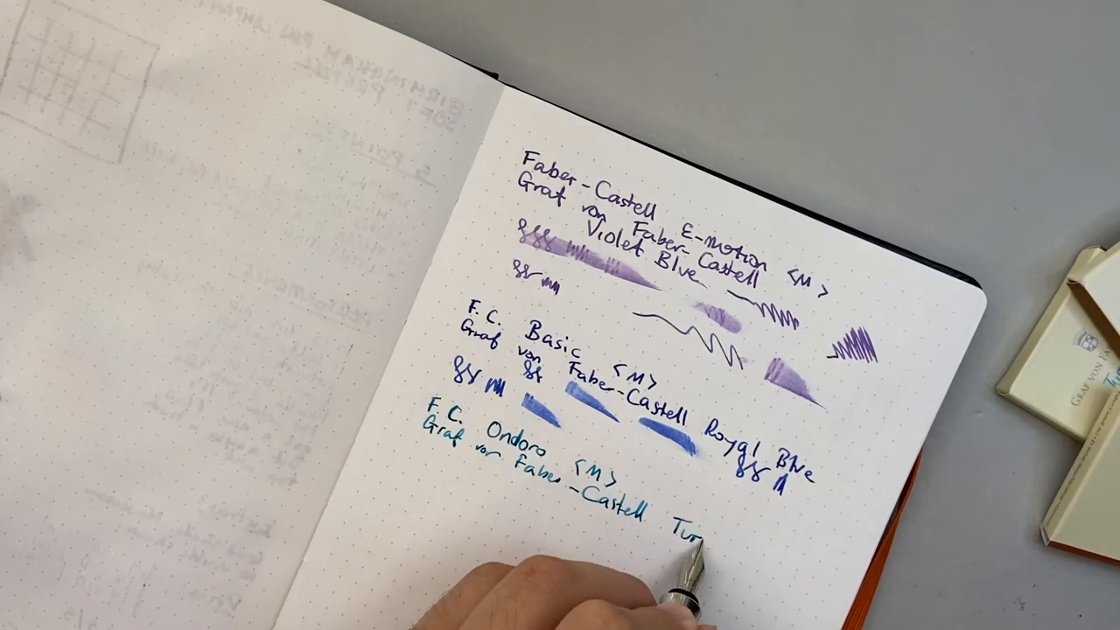
{"action": "type", "text": "Turquoise"}
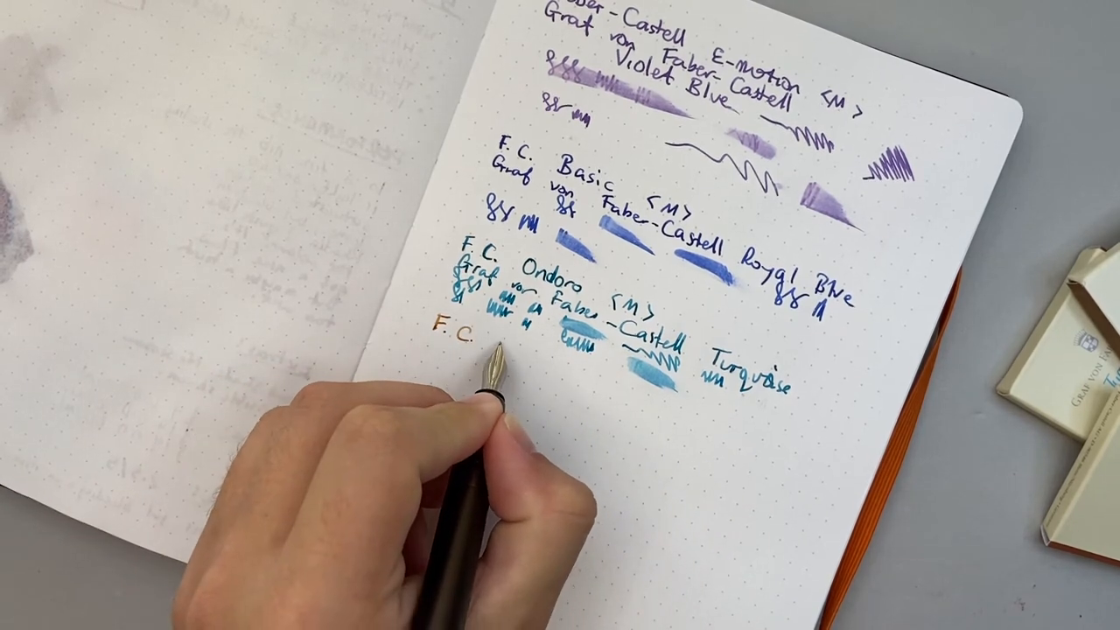
{"action": "type", "text": "Loom"}
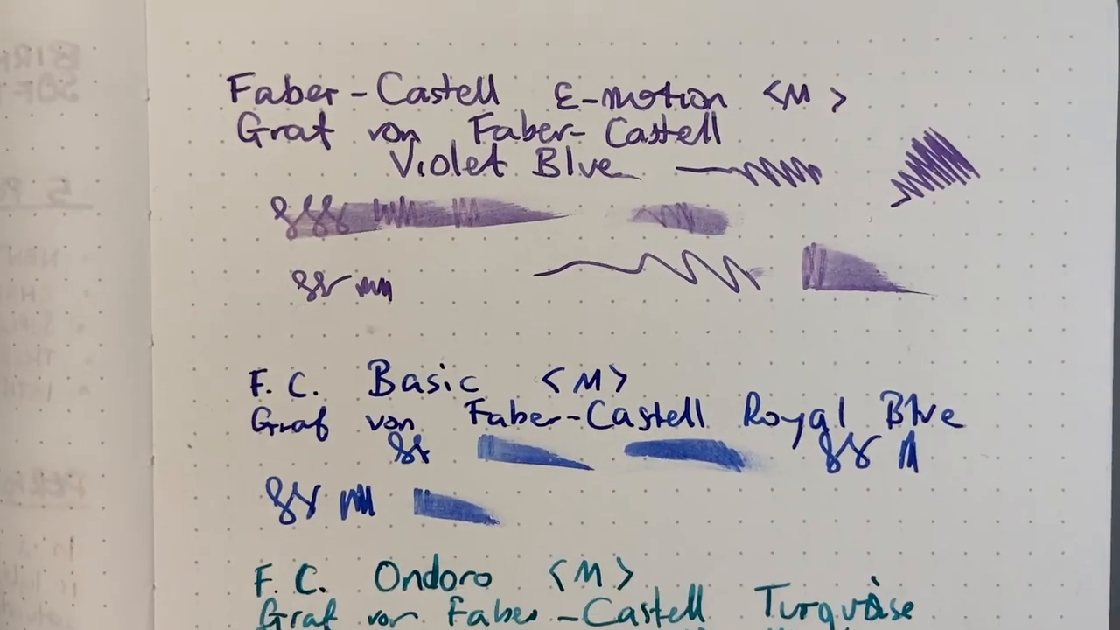
{"action": "scroll", "scroll_direction": "down", "scroll_amount": 3}
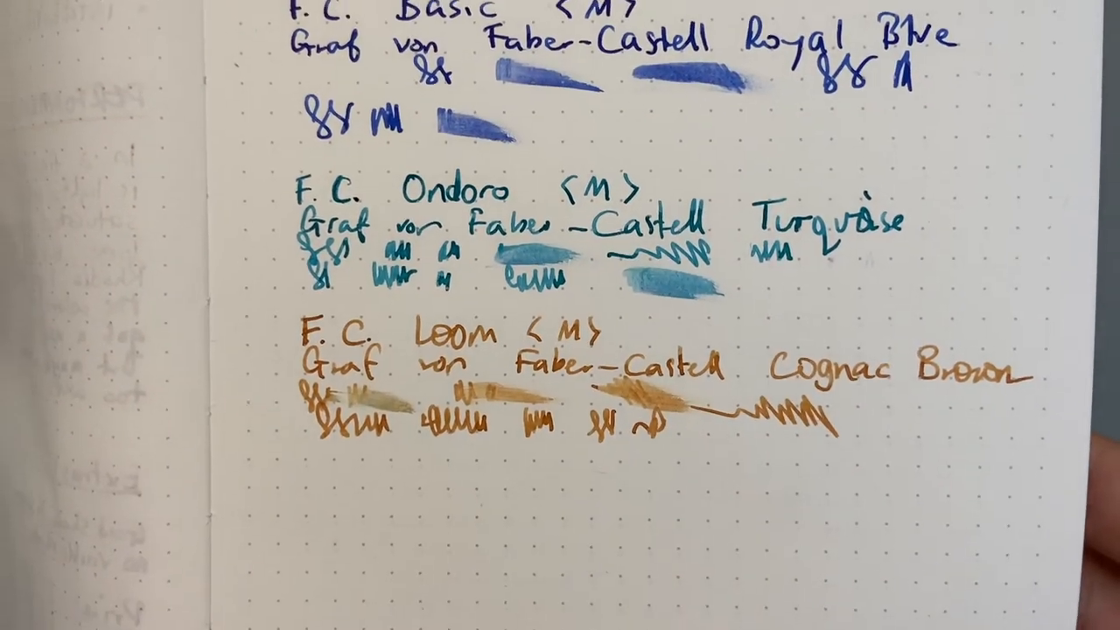